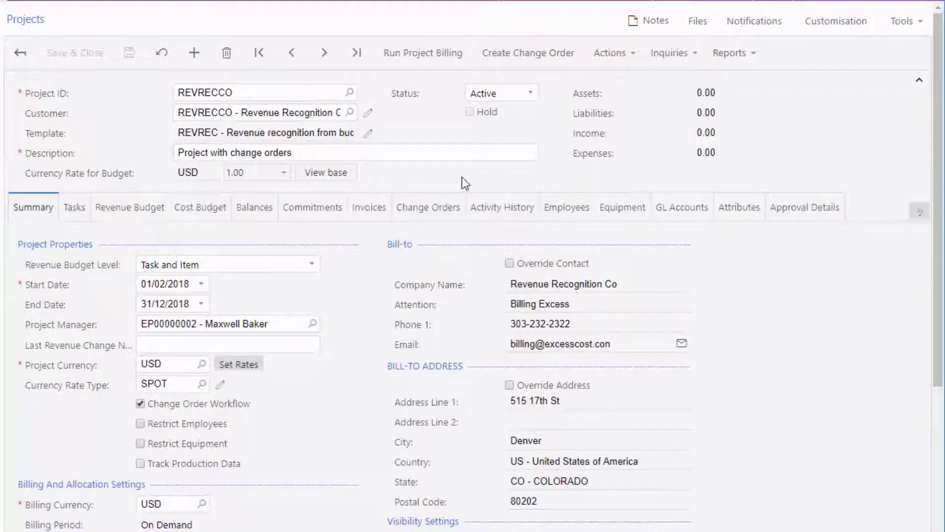
- Open Project Budget Forecast from the REVRECCO project's Inquiries menu
{"action": "left_click", "coordinate": [673, 53]}
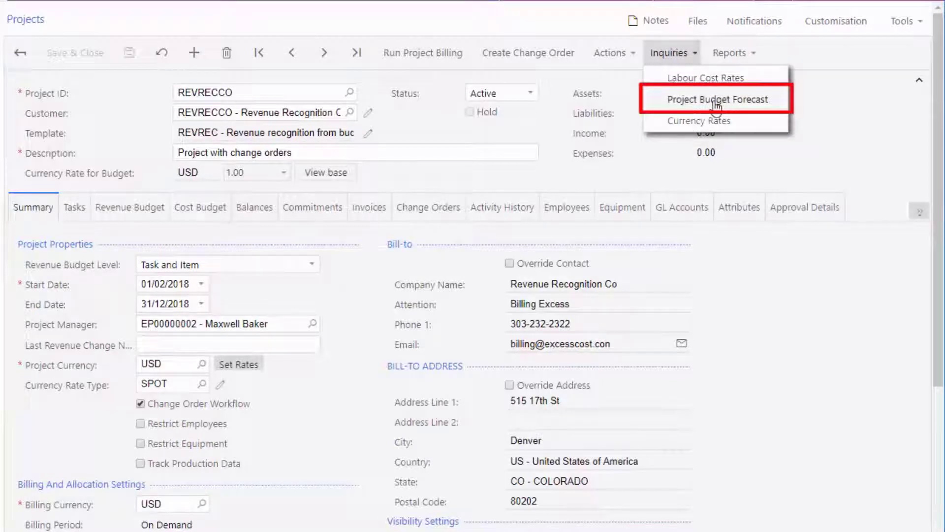
{"action": "left_click", "coordinate": [718, 98]}
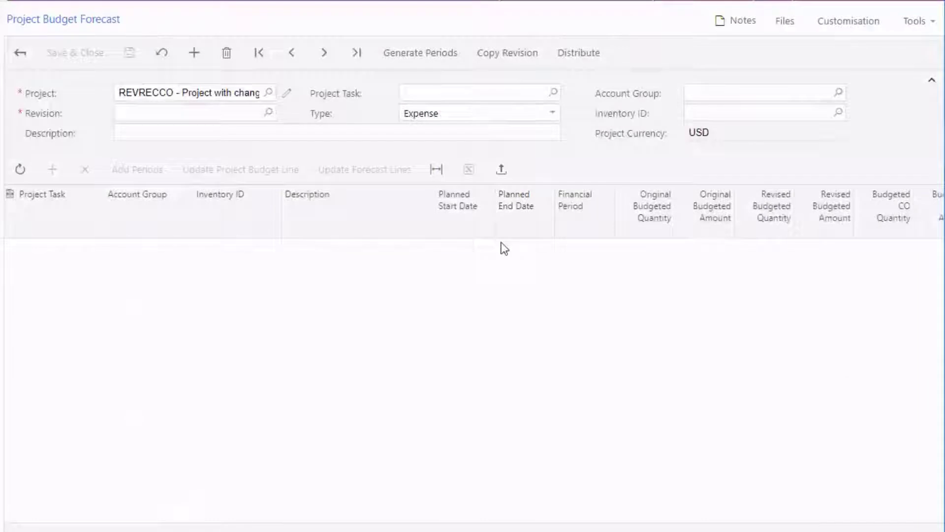
- Add forecast revision REVISION1, loading the four 01TASK1 budget lines
{"action": "left_click", "coordinate": [192, 51]}
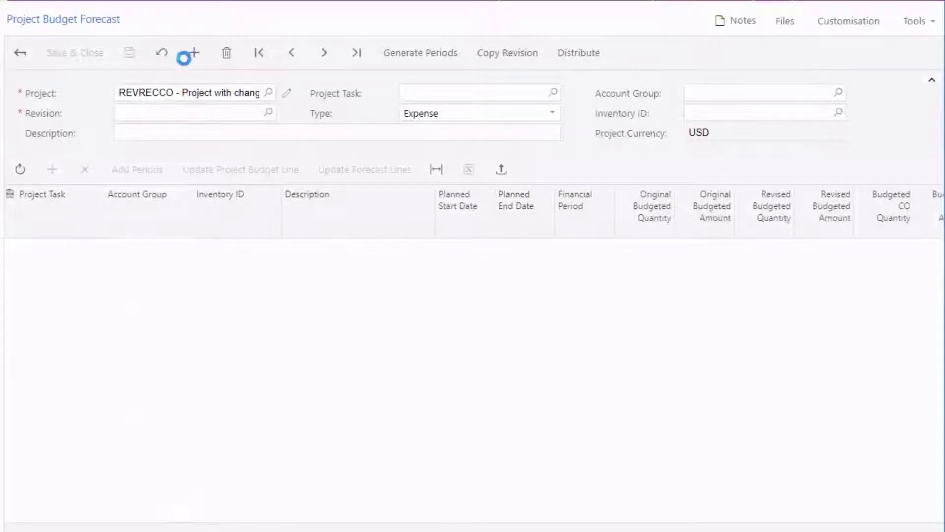
{"action": "type", "text": "REVISION1"}
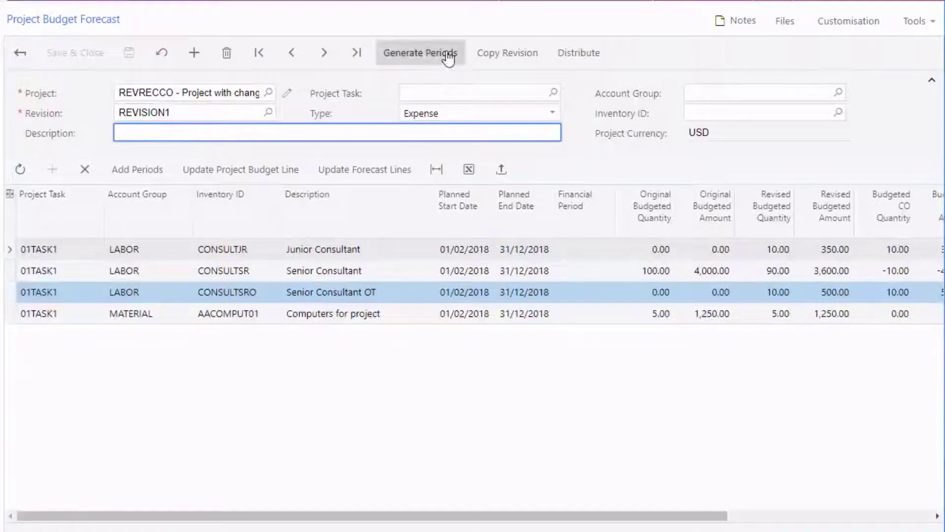
- Generate monthly periods 02-2018 through 12-2018 and scroll to review them
{"action": "left_click", "coordinate": [422, 53]}
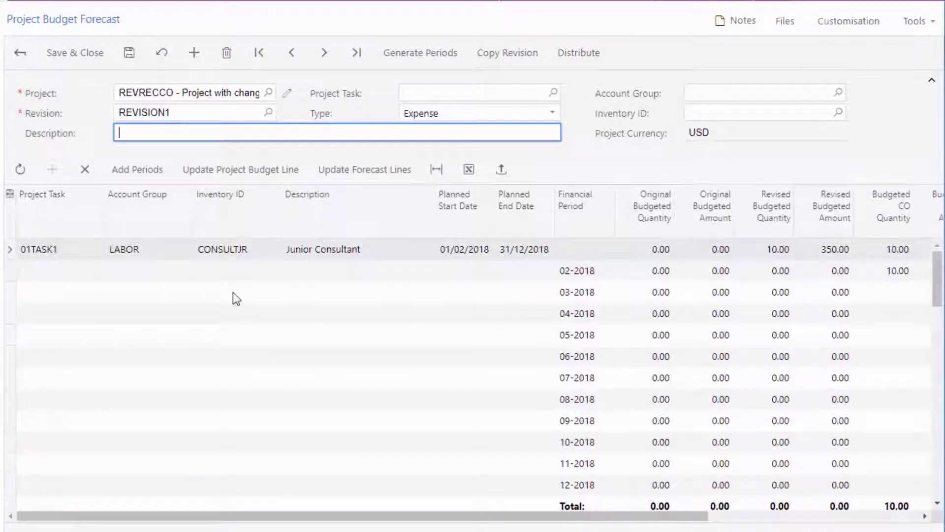
{"action": "scroll", "scroll_direction": "down", "scroll_amount": 3}
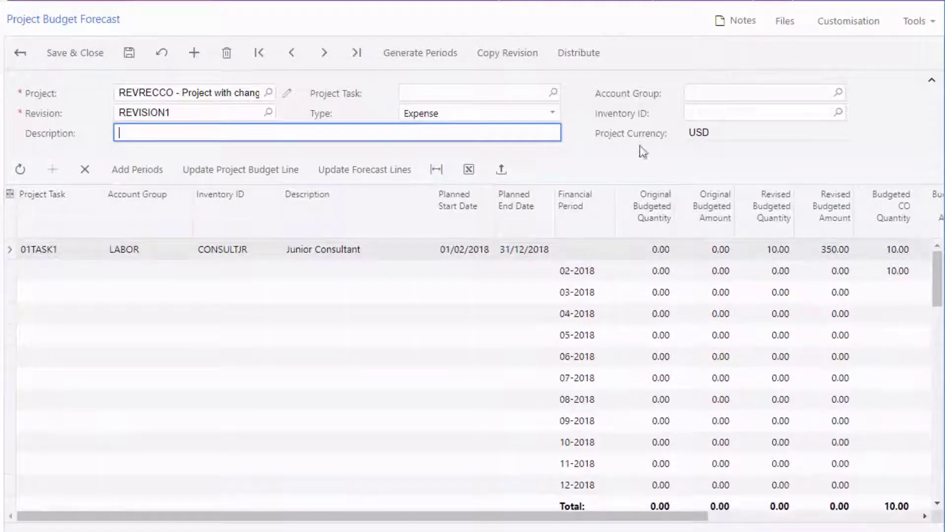
- Distribute totals evenly across periods for all budget lines, spreading 10 units and 350.00
{"action": "left_click", "coordinate": [578, 53]}
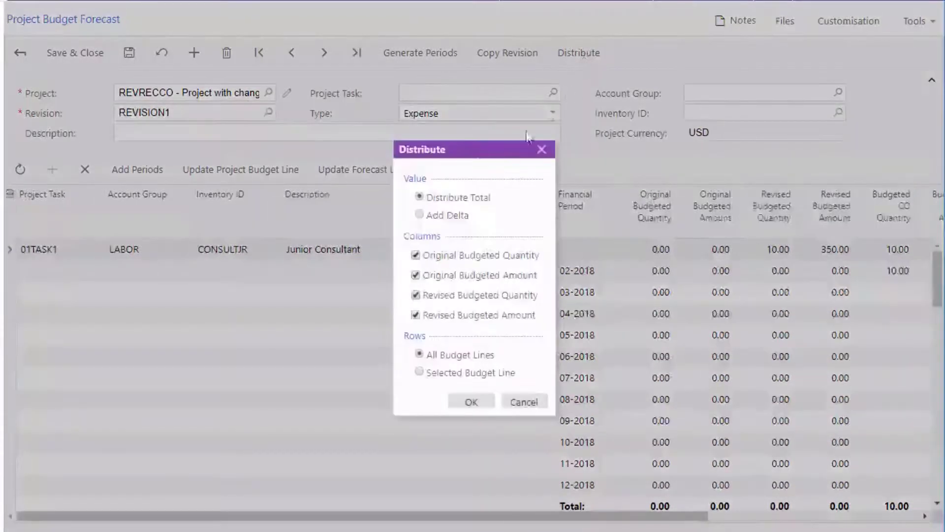
{"action": "left_click", "coordinate": [470, 401]}
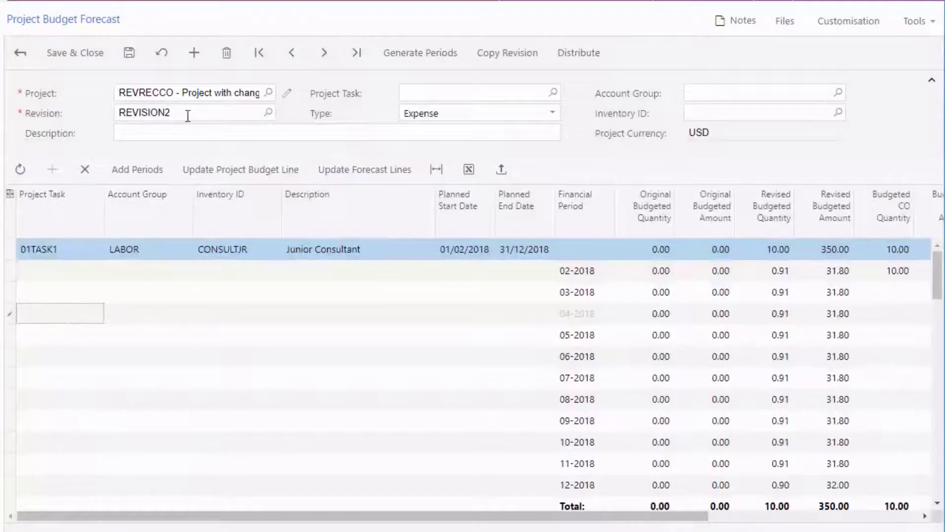
- Edit monthly revised amounts: 35.00 for May, 40.00 for September, 20.00 for November
{"action": "left_click", "coordinate": [835, 335]}
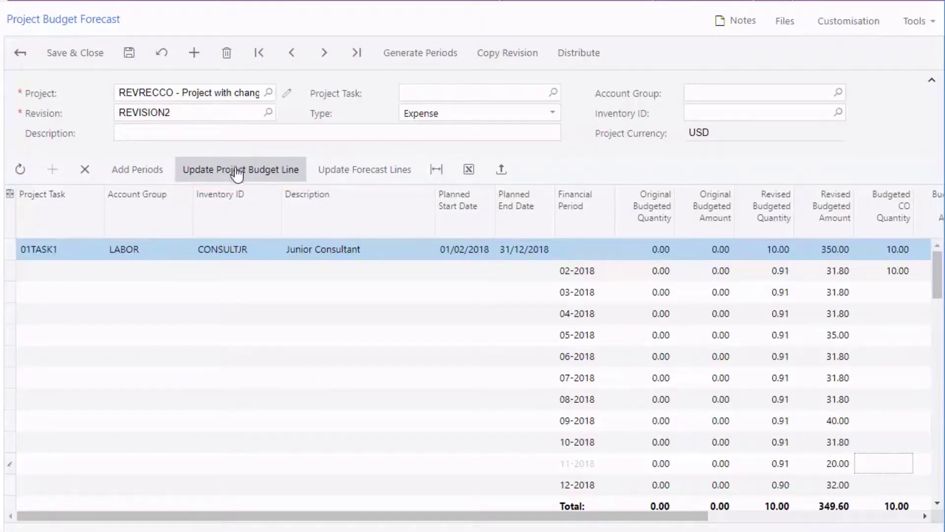
- Run Update Forecast Lines to match the 349.60 forecast against the 350.00 budget
{"action": "left_click", "coordinate": [364, 170]}
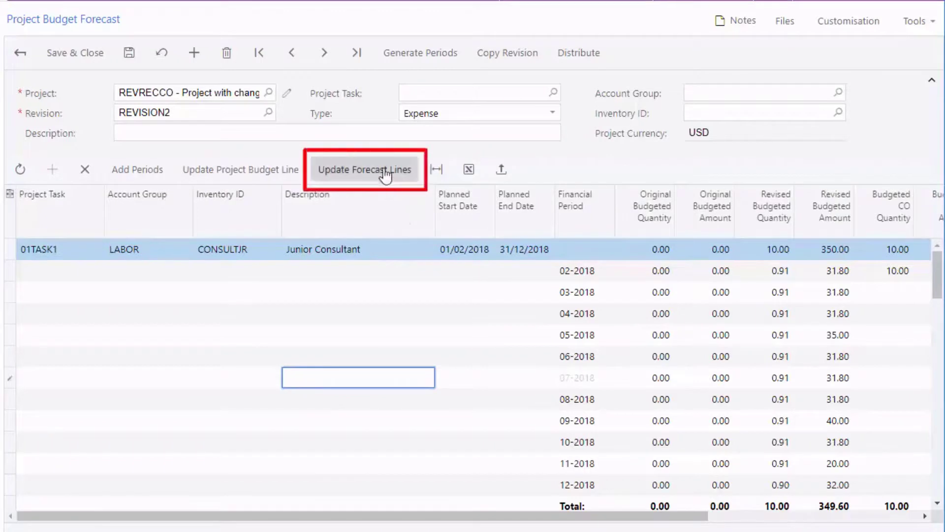